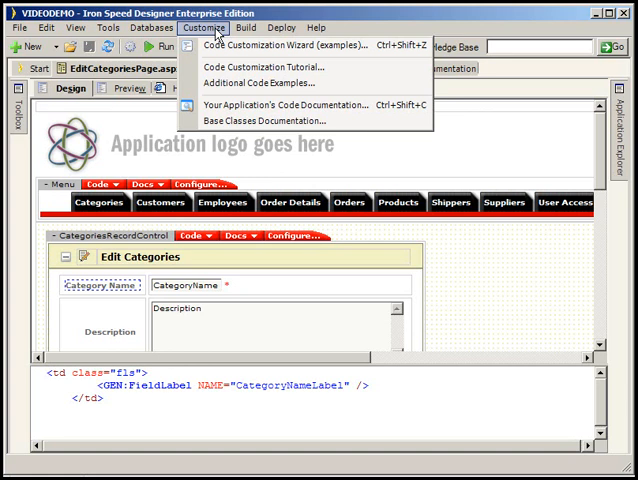
pyautogui.moveTo(220, 32)
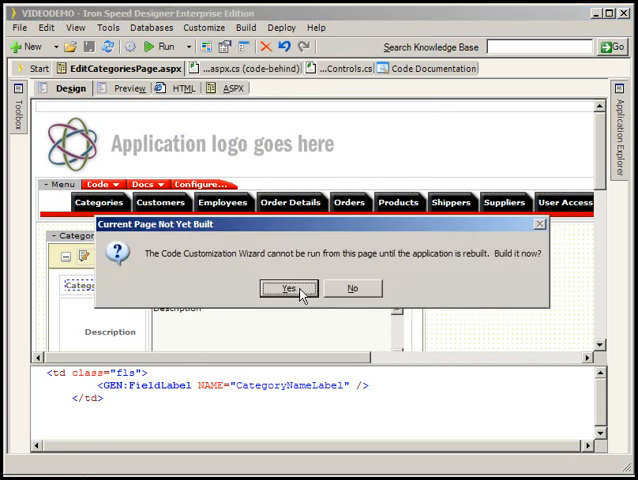
# Confirm Yes to build the current page so the Code Customization Wizard can run
pyautogui.click(288, 288)
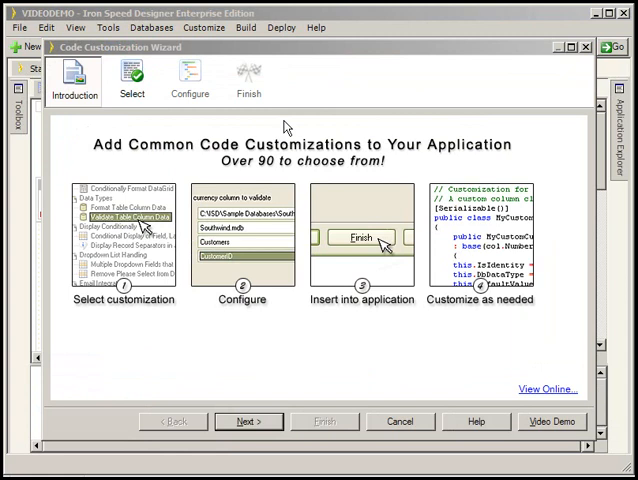
pyautogui.moveTo(304, 284)
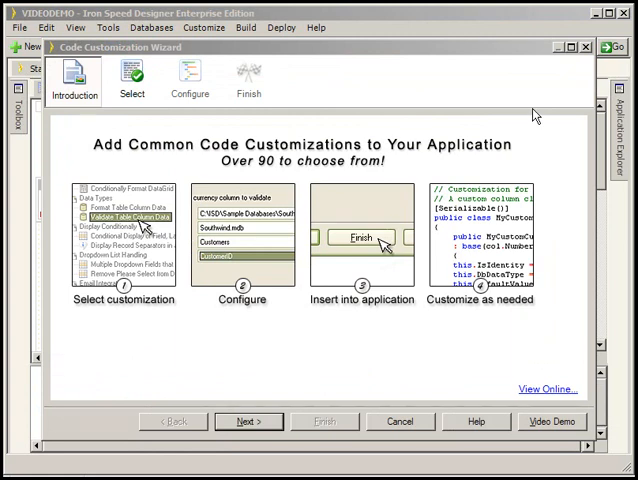
# Advance the wizard from its Introduction page to the Select step
pyautogui.click(248, 420)
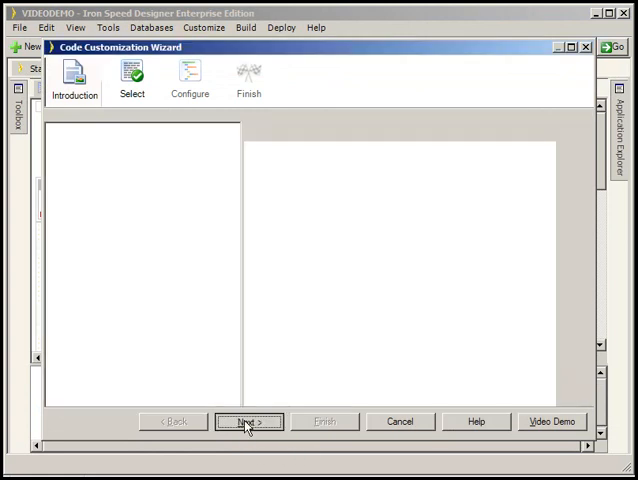
# Scroll the customization tree and expand the Email Integration category
pyautogui.click(248, 420)
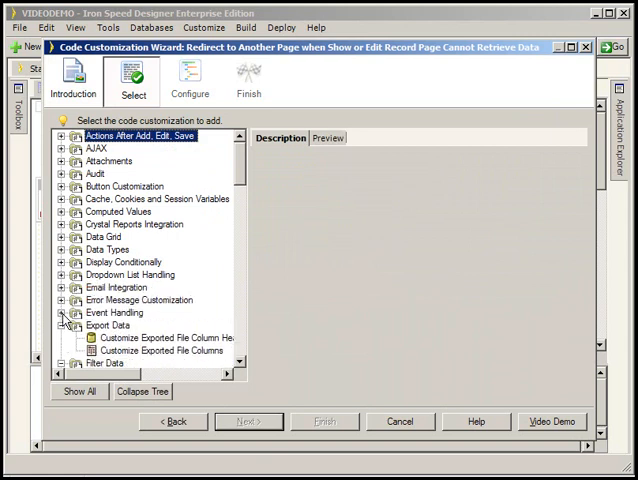
pyautogui.scroll(-3)
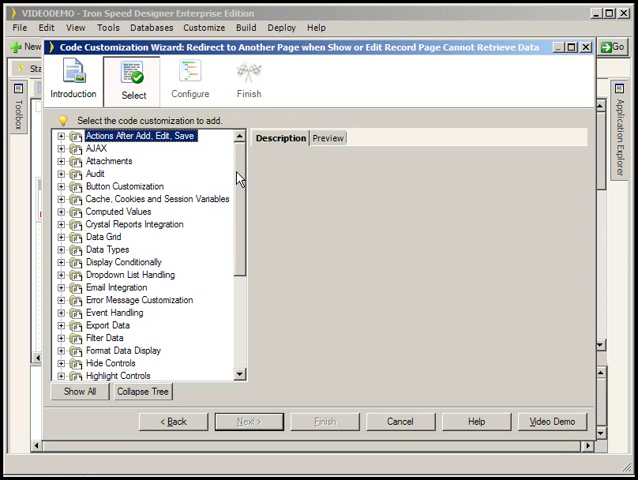
pyautogui.moveTo(64, 160)
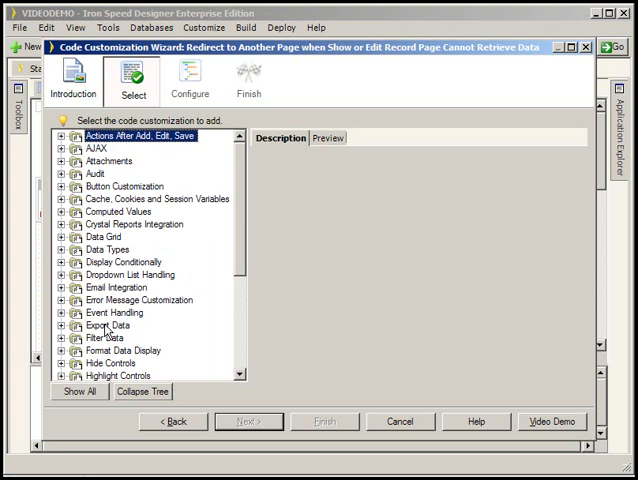
pyautogui.click(64, 288)
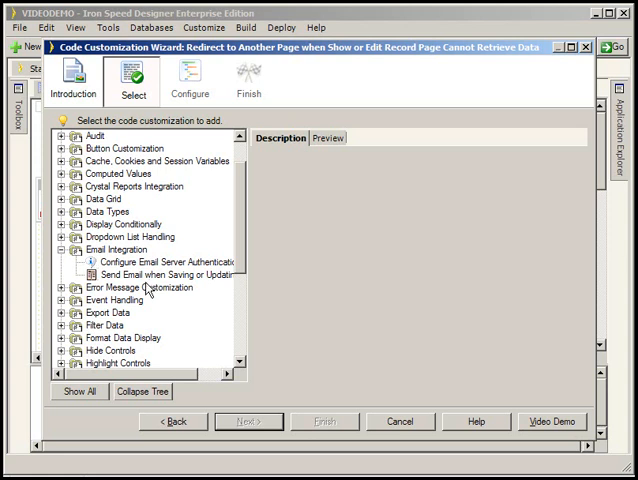
# Select 'Send Email when Saving or Updating Data' and read through its Description
pyautogui.click(160, 274)
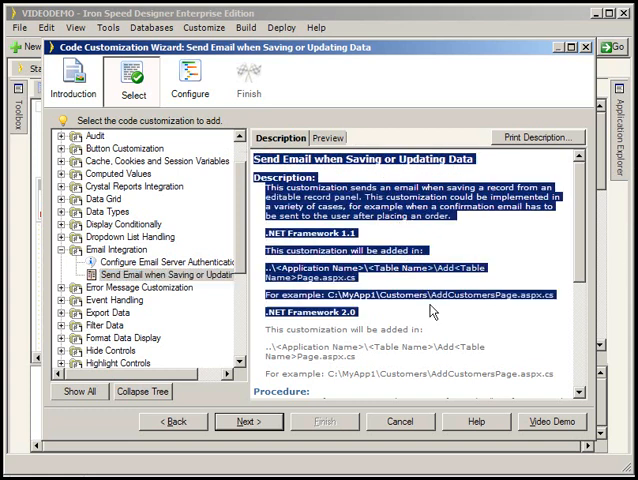
pyautogui.scroll(-3)
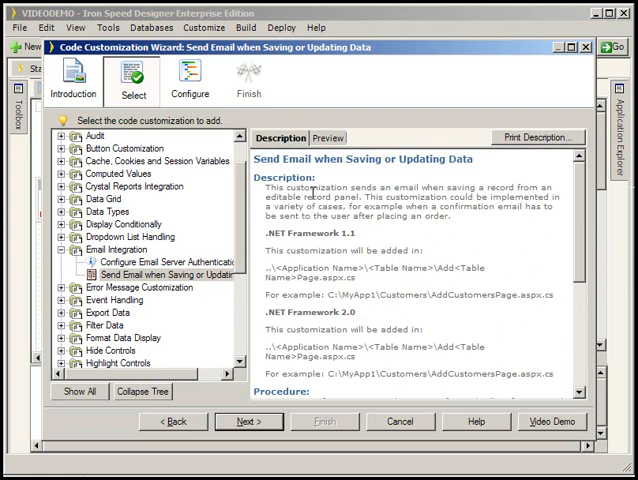
# Preview the customization's code, the overridden CommitTransaction method
pyautogui.click(324, 136)
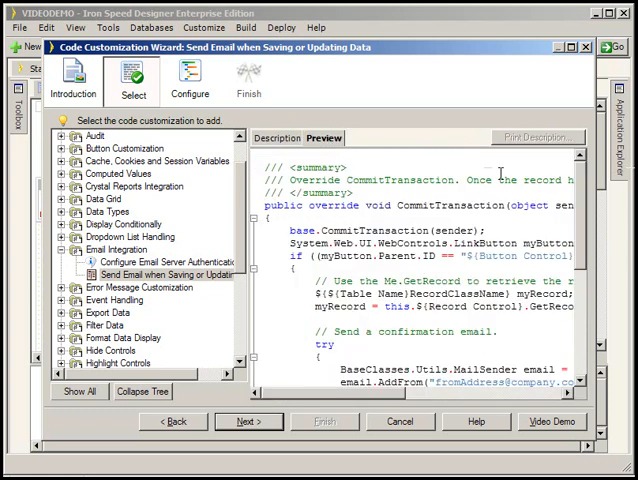
pyautogui.scroll(-3)
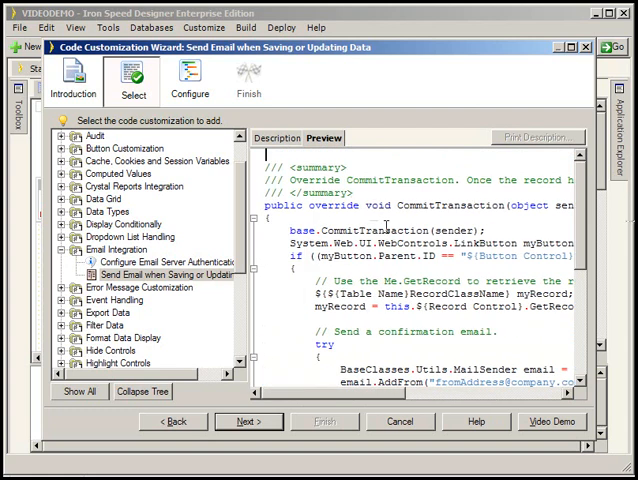
pyautogui.moveTo(364, 76)
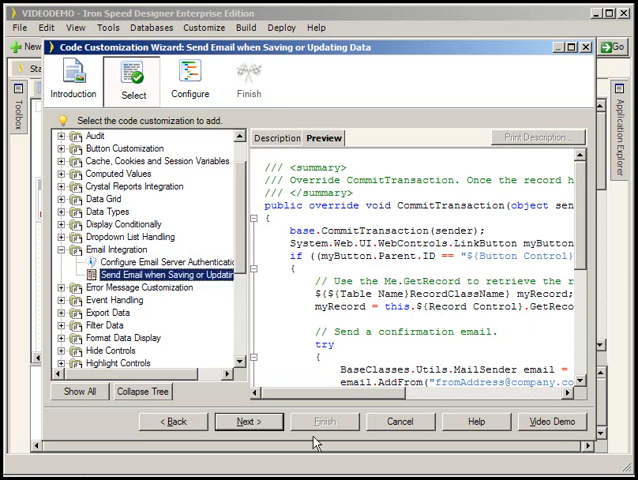
# Reach the Configure step and choose SaveButton as the Button Control substitution
pyautogui.click(248, 420)
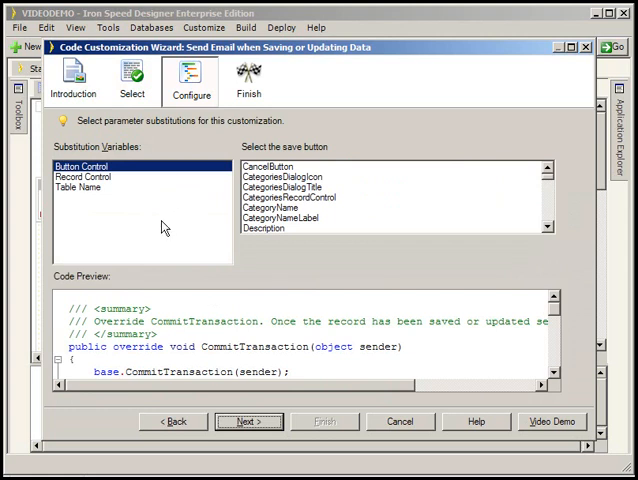
pyautogui.moveTo(136, 96)
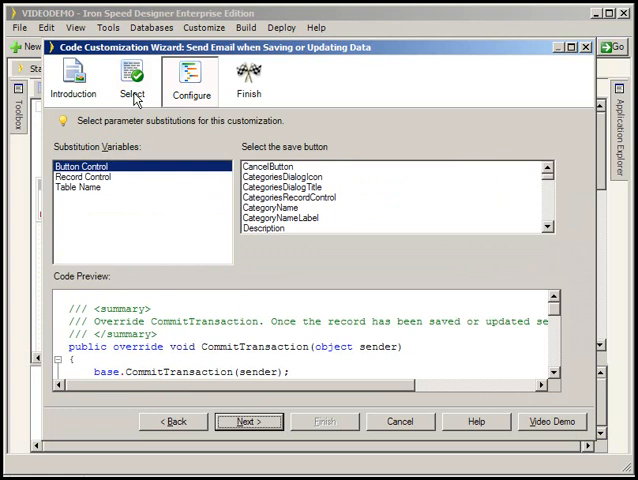
pyautogui.moveTo(104, 174)
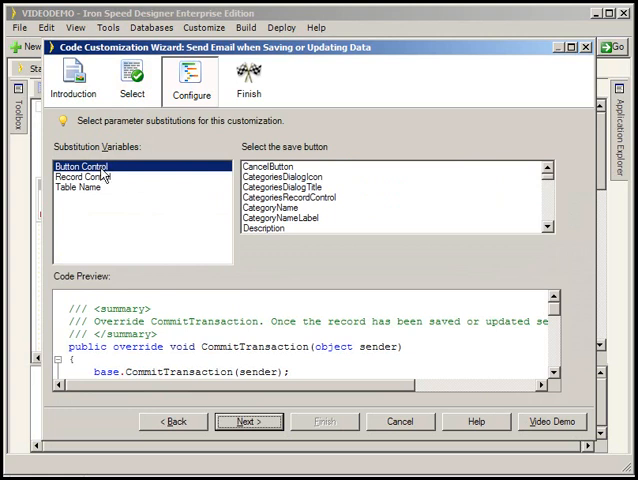
pyautogui.moveTo(576, 248)
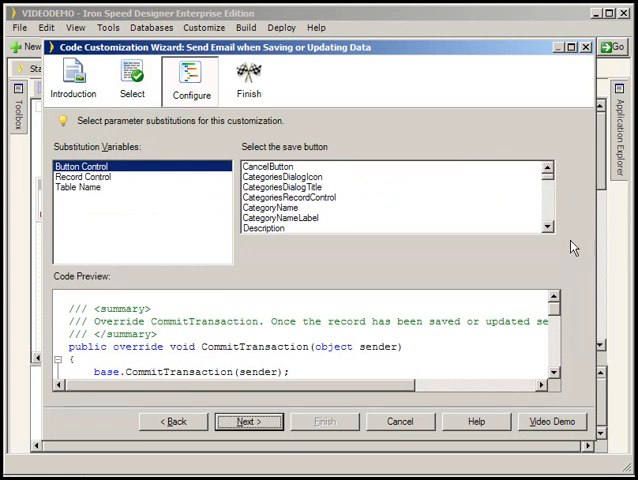
pyautogui.click(548, 236)
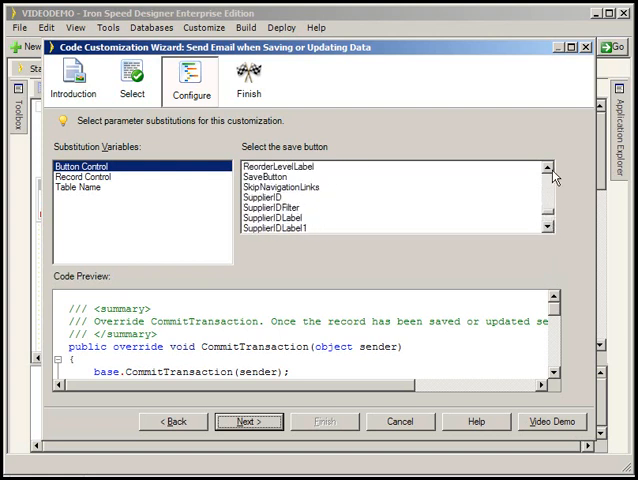
pyautogui.click(280, 176)
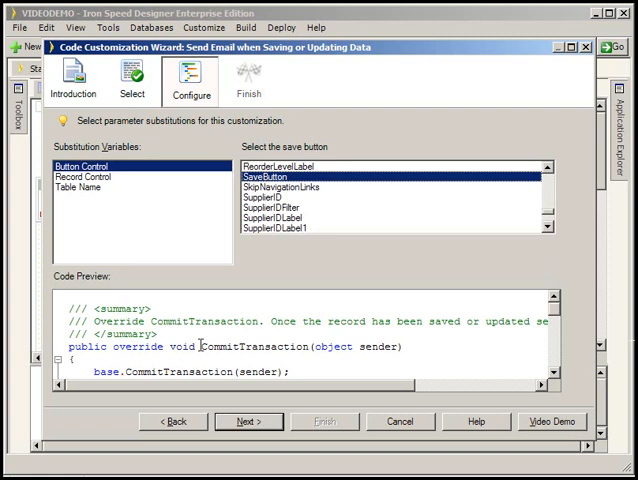
pyautogui.moveTo(252, 420)
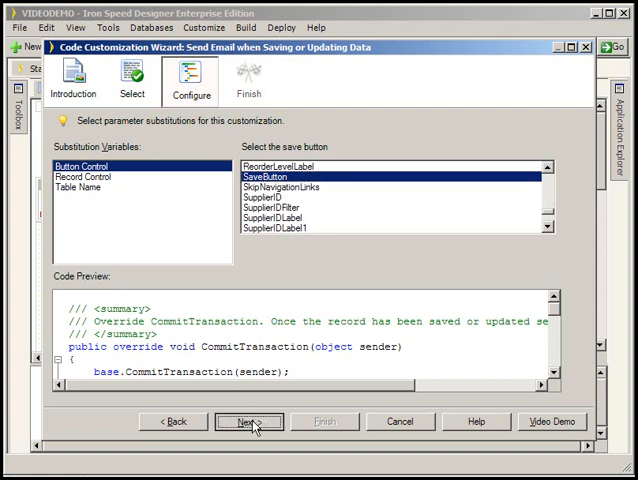
# Dismiss the Missing Substitution Values warning, set Record Control to CategoriesRecordControl, then select Table Name
pyautogui.click(250, 420)
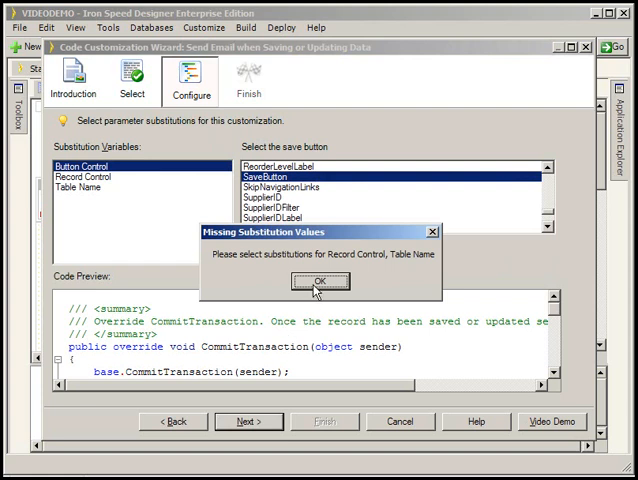
pyautogui.click(320, 280)
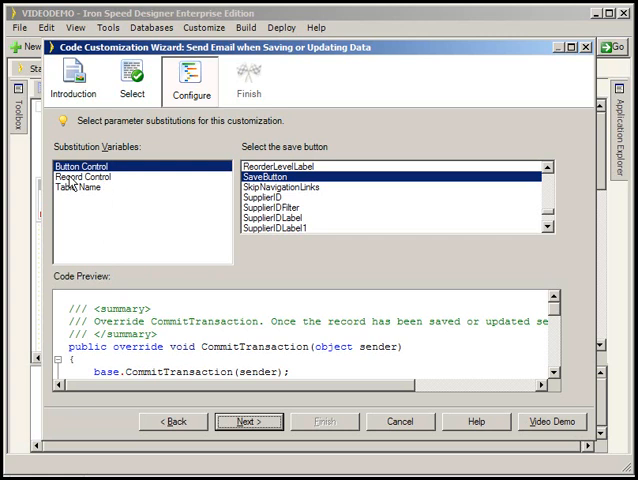
pyautogui.click(86, 176)
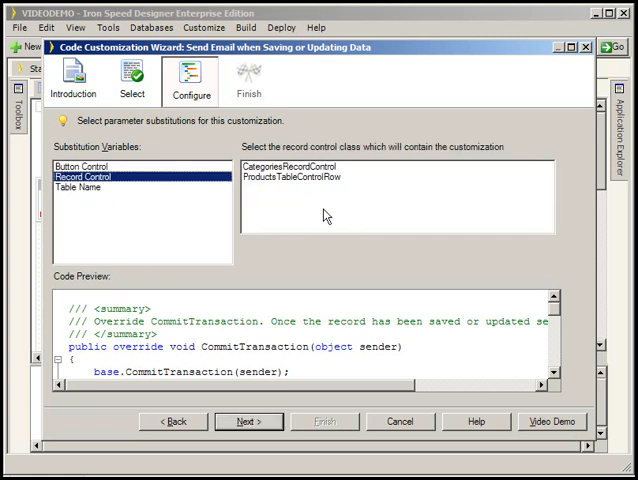
pyautogui.click(280, 166)
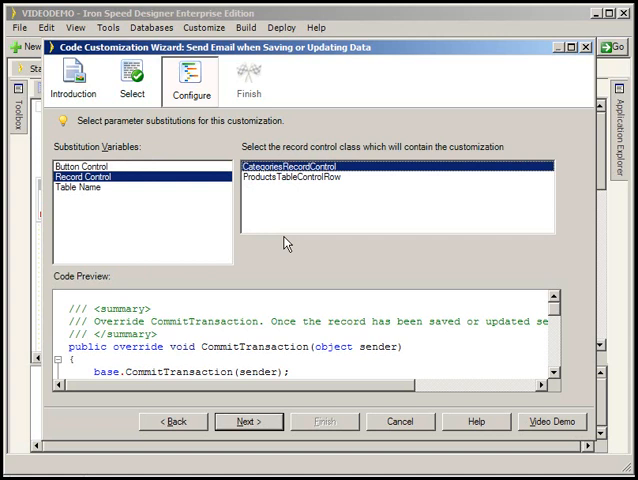
pyautogui.click(82, 188)
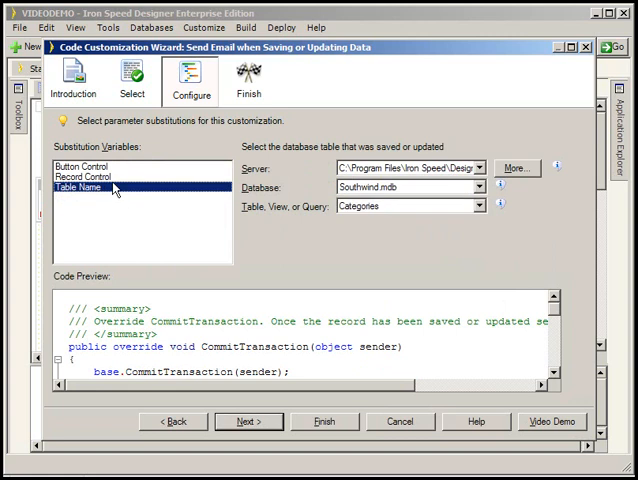
# Choose SaveButton as the email trigger and review the generated code on the Finish step
pyautogui.click(80, 164)
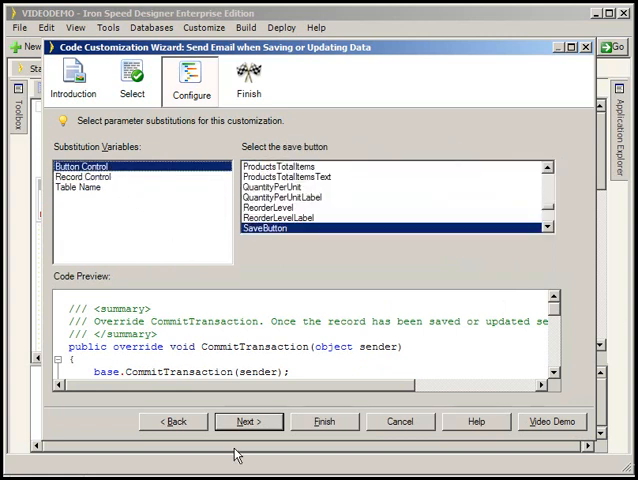
pyautogui.click(248, 420)
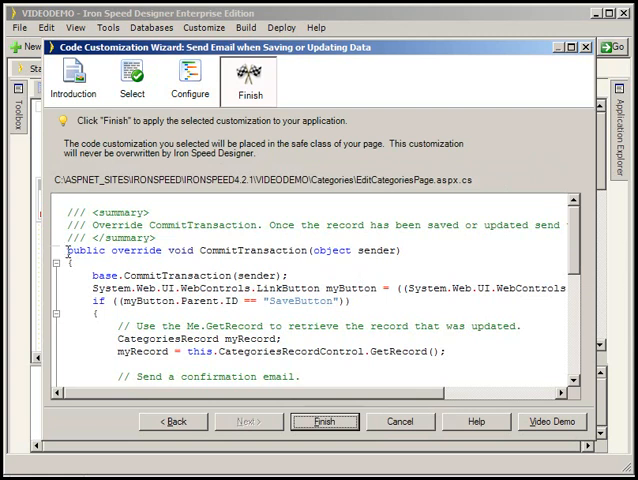
pyautogui.scroll(-3)
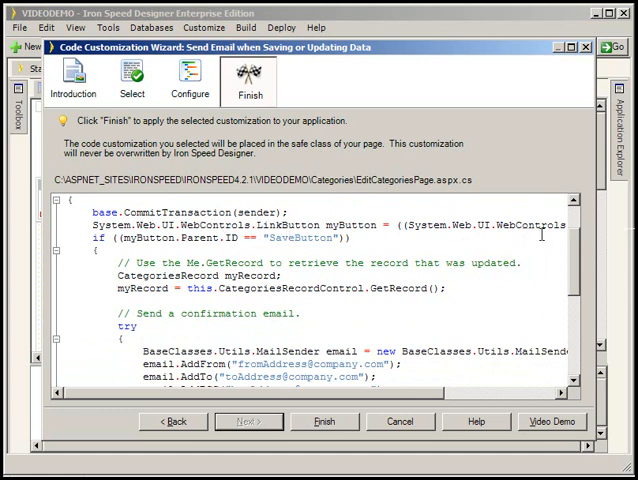
pyautogui.scroll(-3)
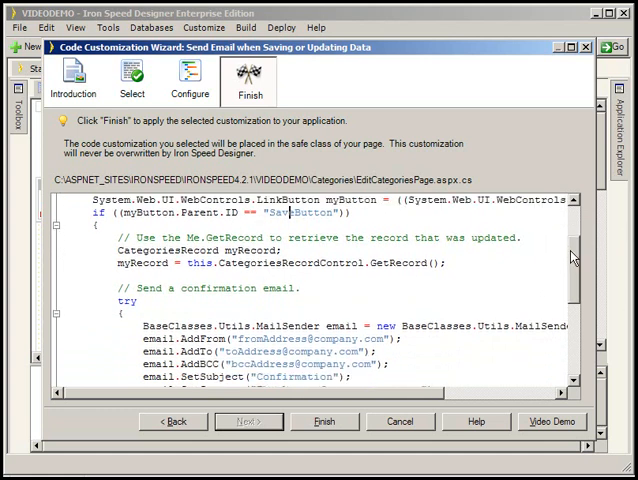
pyautogui.scroll(-3)
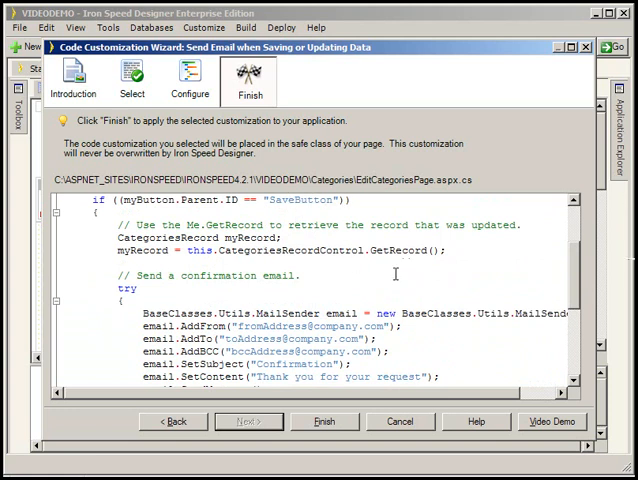
pyautogui.scroll(-3)
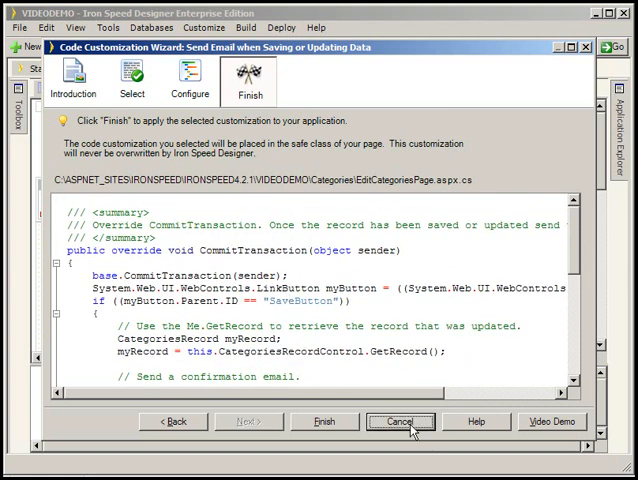
# Cancel the wizard without adding code and glance at the Customize menu's Code Customization Tutorial
pyautogui.click(324, 420)
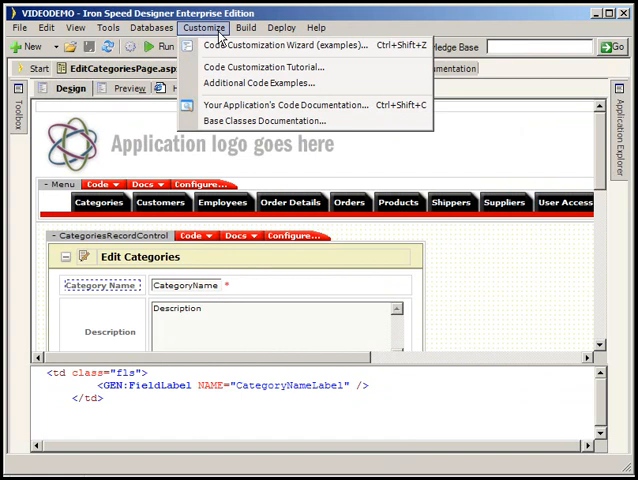
pyautogui.moveTo(262, 68)
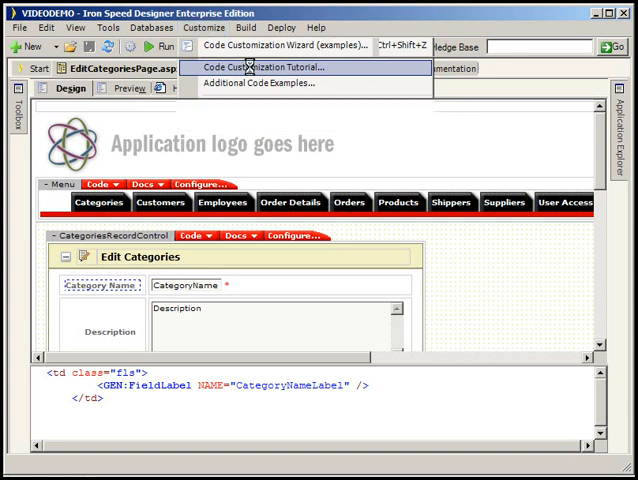
pyautogui.click(280, 68)
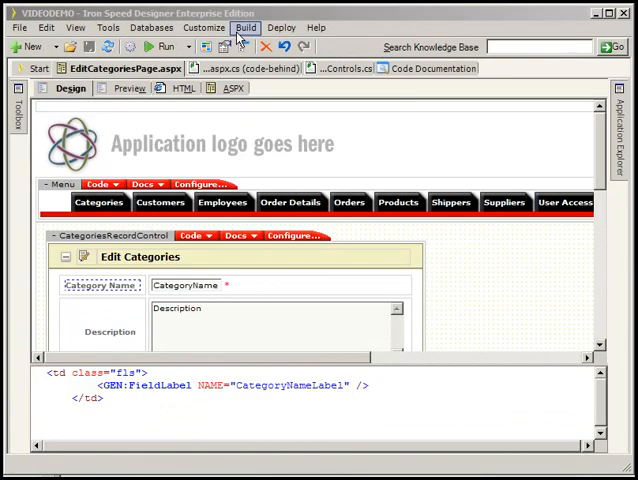
pyautogui.click(202, 28)
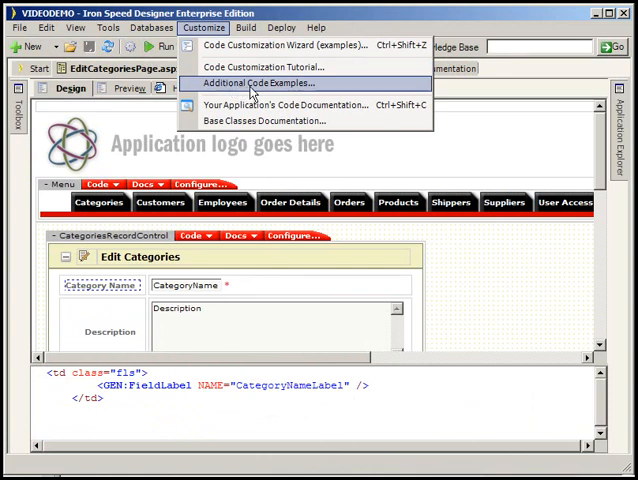
pyautogui.moveTo(290, 104)
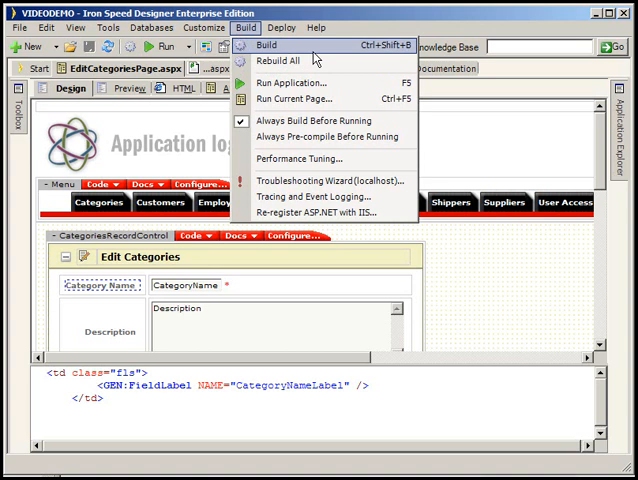
pyautogui.moveTo(300, 82)
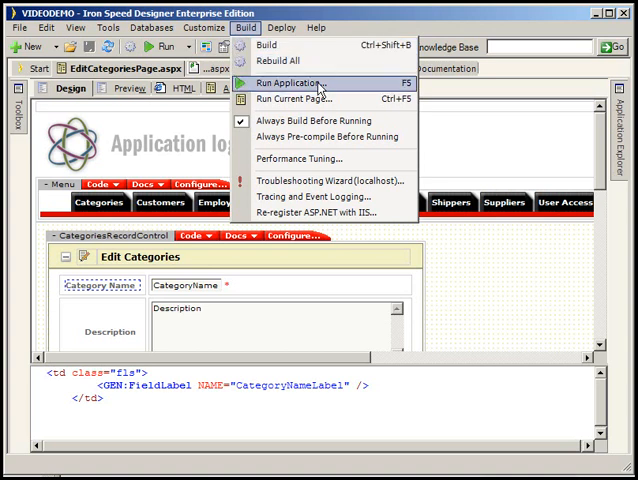
pyautogui.moveTo(300, 100)
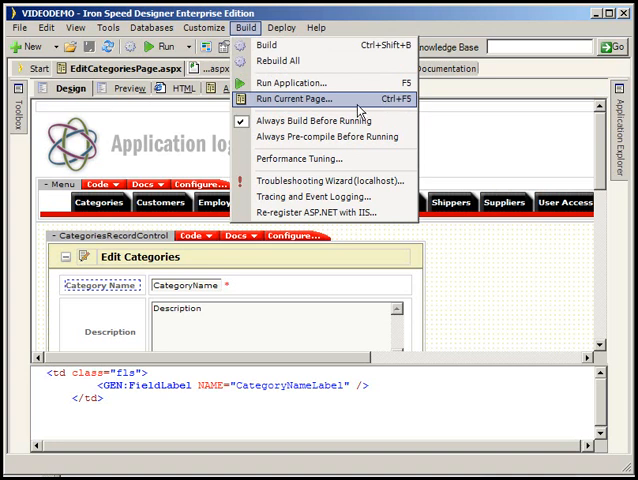
pyautogui.moveTo(360, 100)
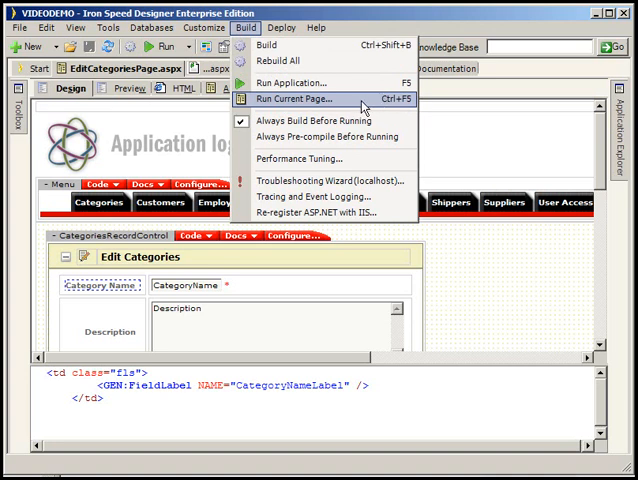
pyautogui.moveTo(318, 136)
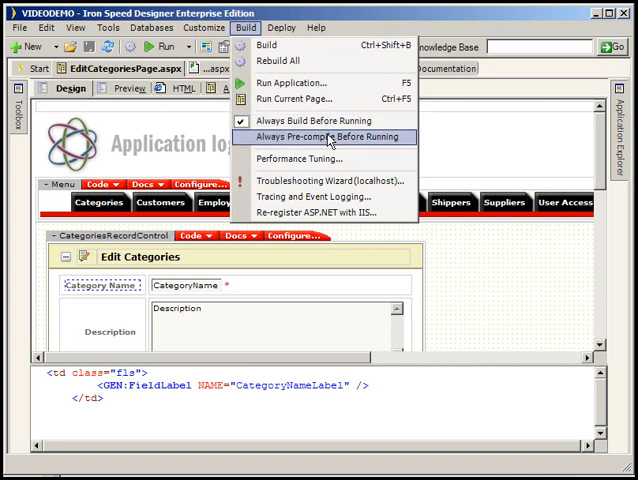
pyautogui.moveTo(304, 160)
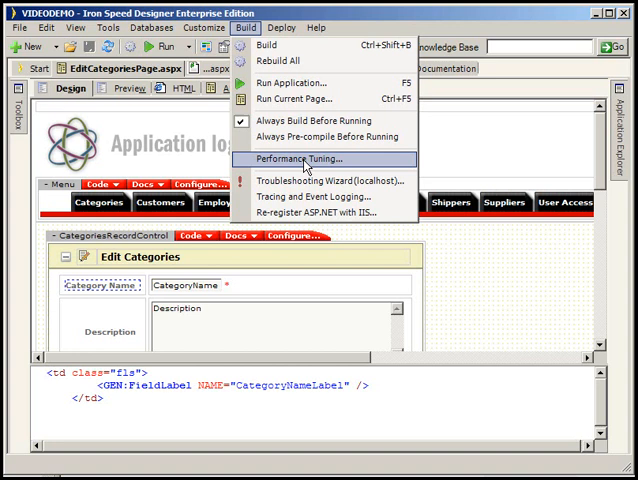
pyautogui.click(308, 158)
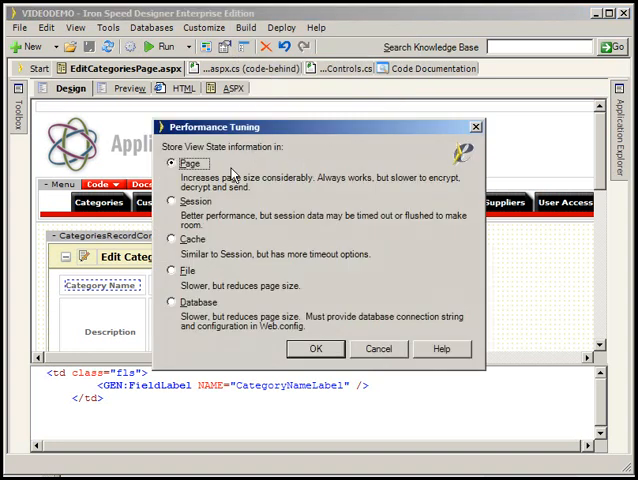
pyautogui.moveTo(232, 182)
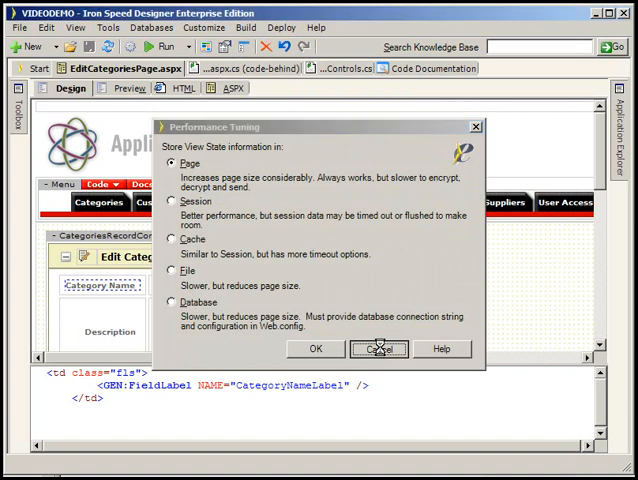
pyautogui.click(380, 348)
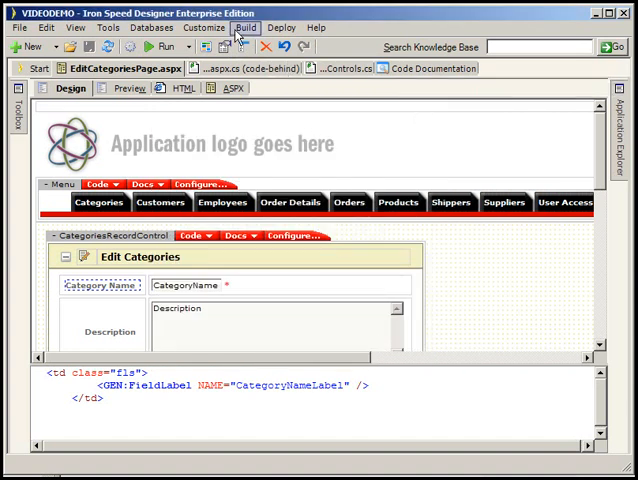
# Show the Build menu with its Troubleshooting Wizard, Tracing and IIS re-registration commands
pyautogui.click(244, 28)
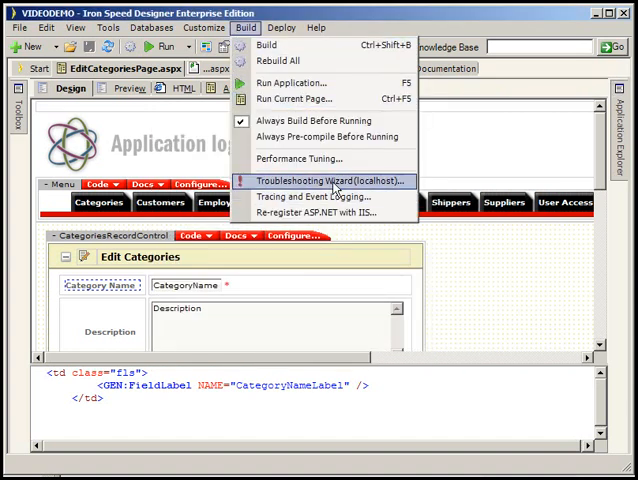
pyautogui.moveTo(310, 196)
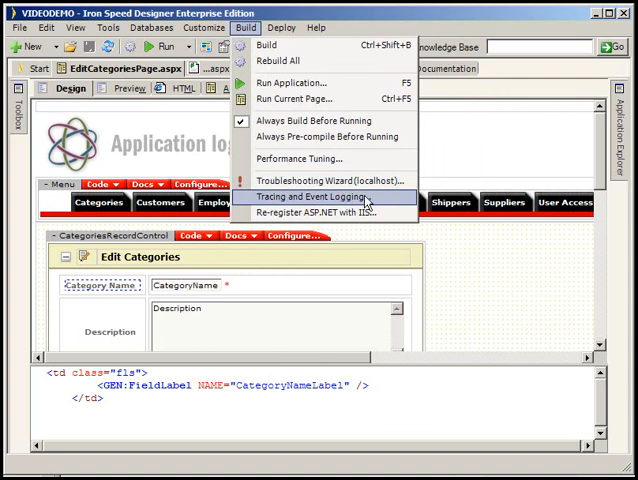
pyautogui.moveTo(368, 204)
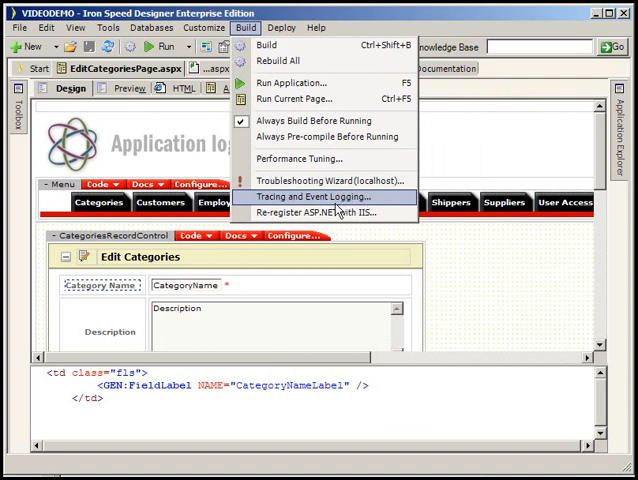
pyautogui.moveTo(320, 212)
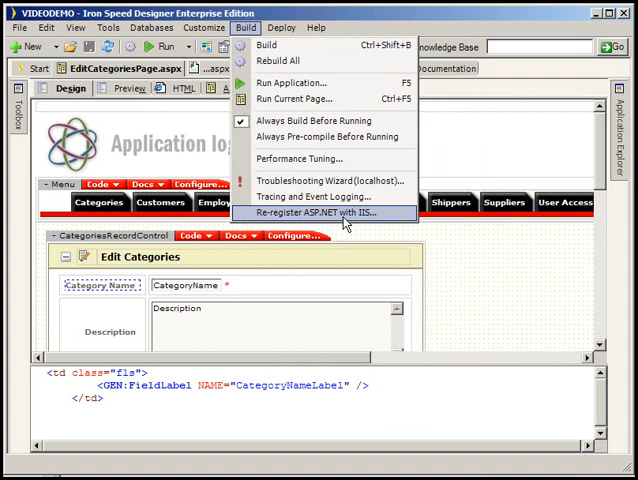
pyautogui.moveTo(348, 216)
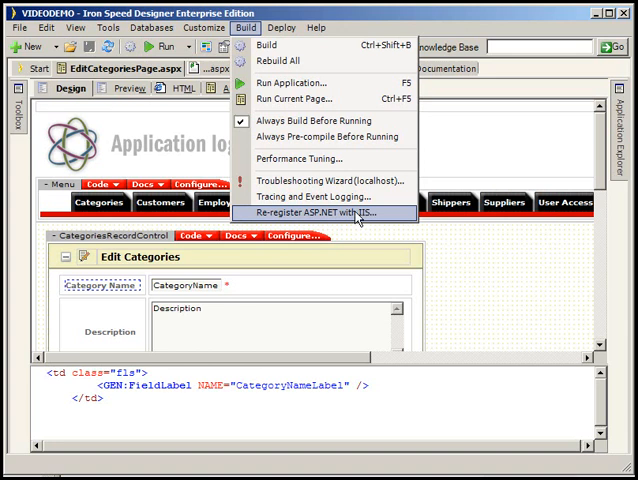
pyautogui.moveTo(356, 216)
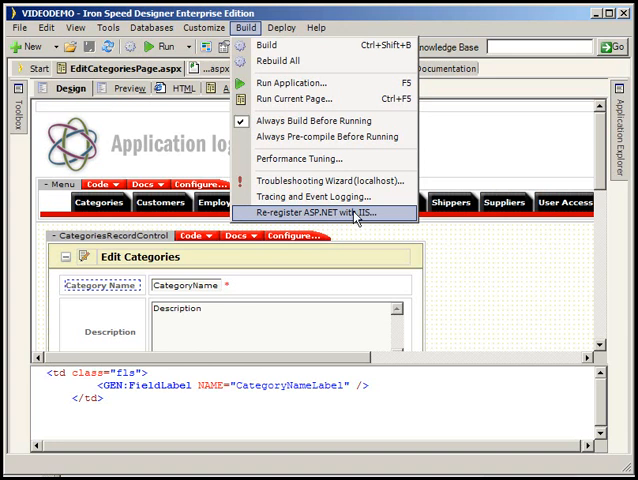
pyautogui.moveTo(344, 212)
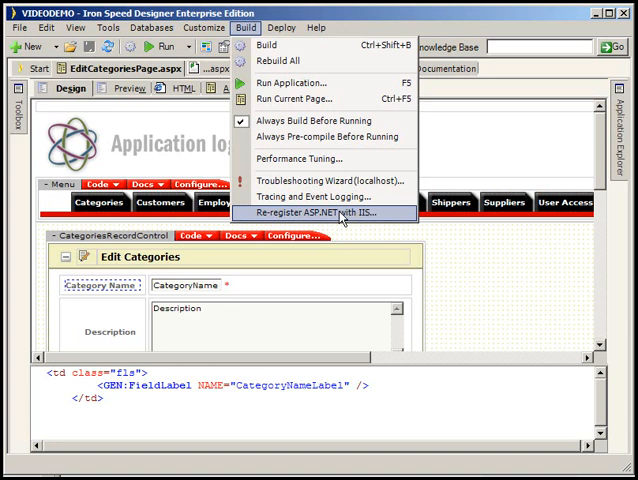